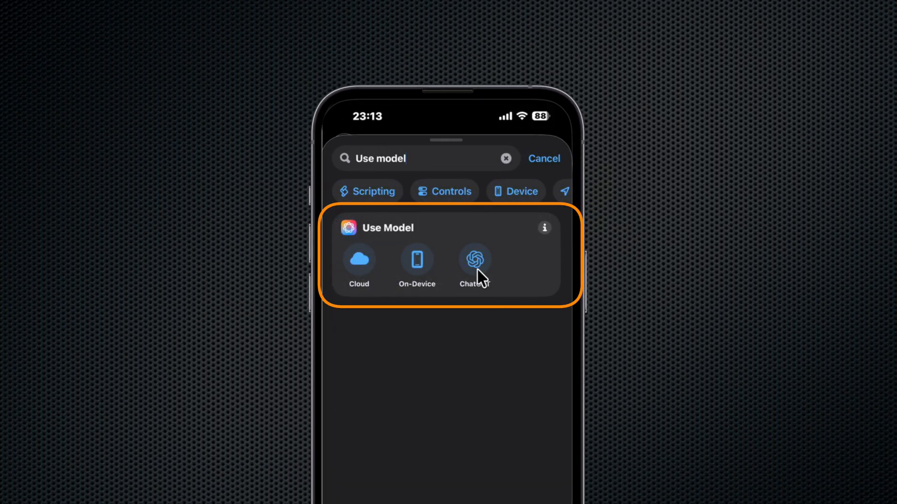
Step: Add a Use Model action targeting ChatGPT and expand its options
left_click(475, 259)
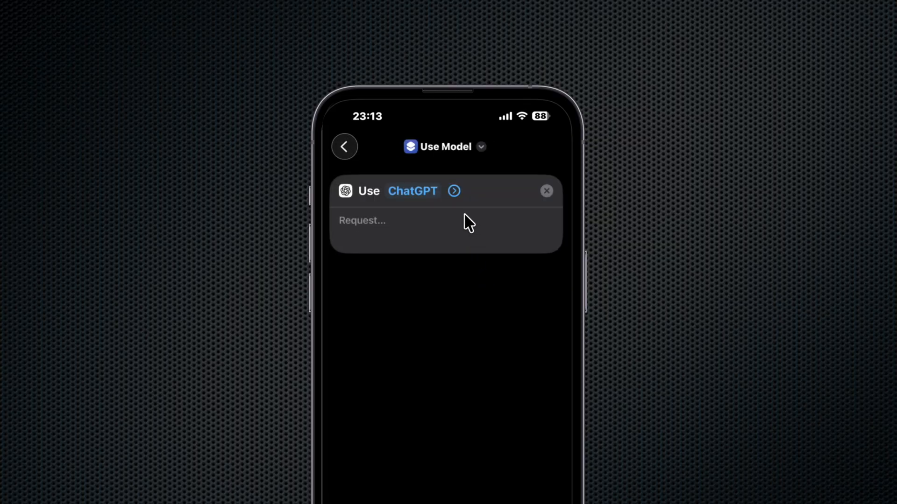
left_click(454, 191)
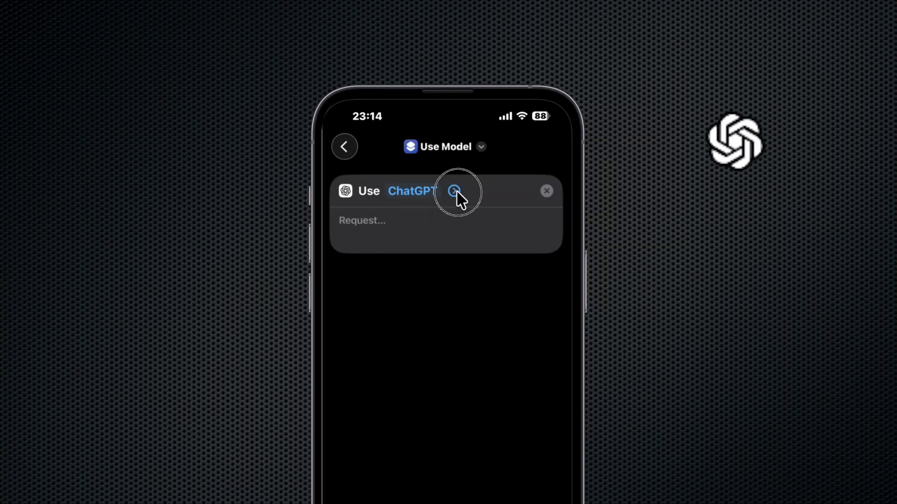
left_click(454, 190)
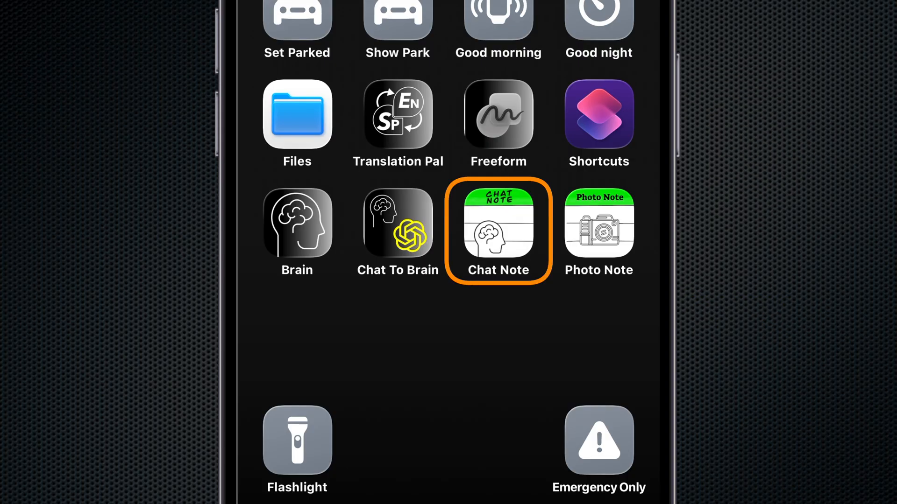
left_click(497, 223)
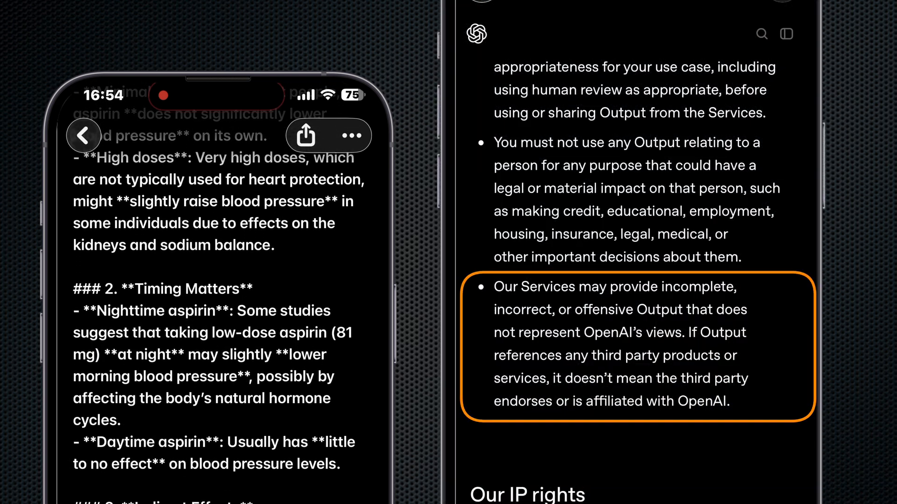
scroll("down", 3)
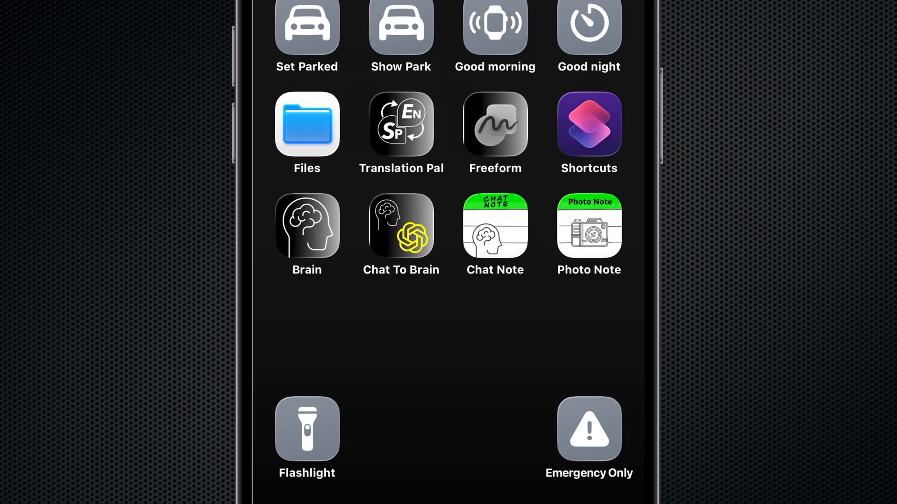
Step: Run Chat To Brain and submit a question about 3rd Rock from the Sun and its cast
left_click(307, 224)
type("Brief history of 3")
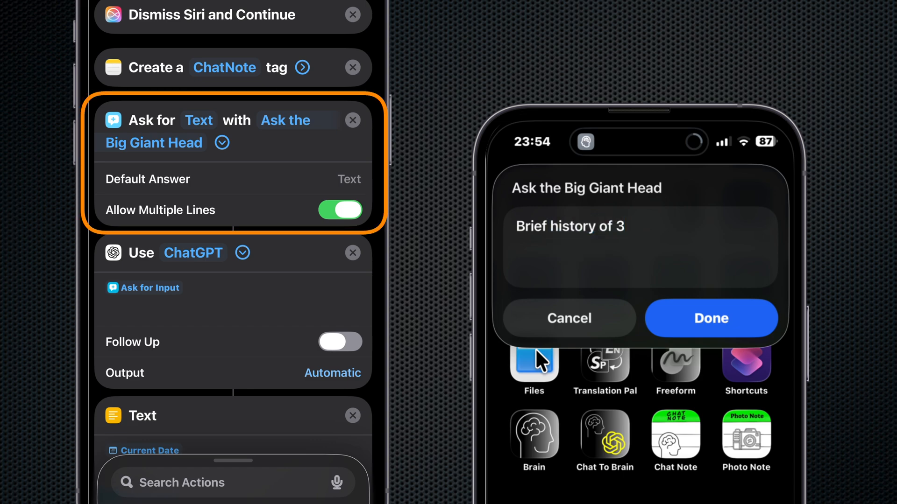
type("rd rock from the sun")
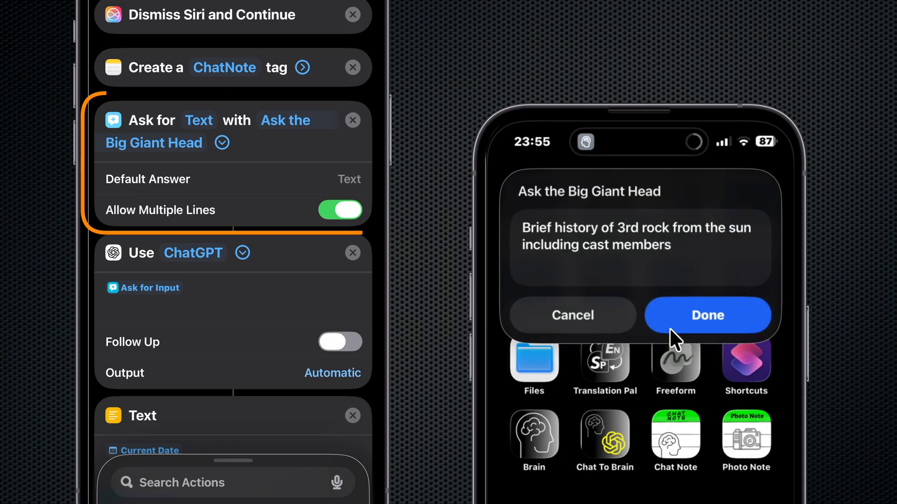
left_click(707, 315)
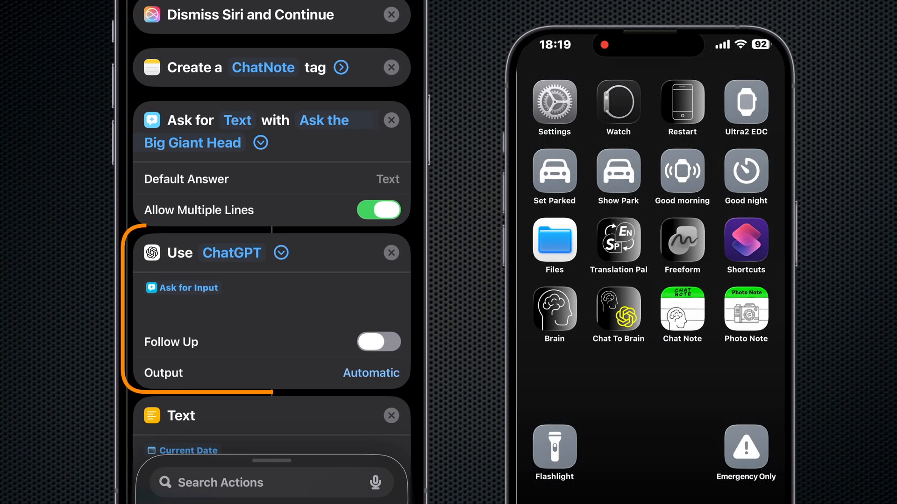
Step: Go to Settings and show the Apple Intelligence & Siri page with Apple Intelligence enabled
left_click(553, 102)
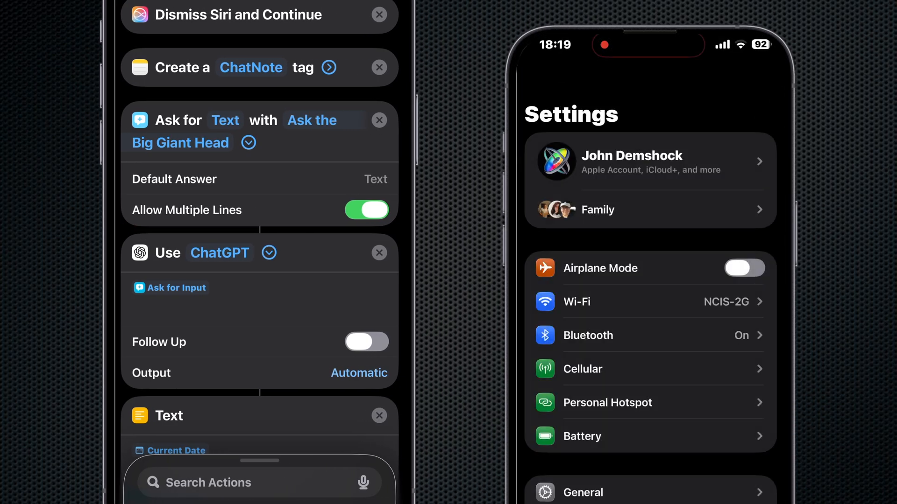
scroll("down", 3)
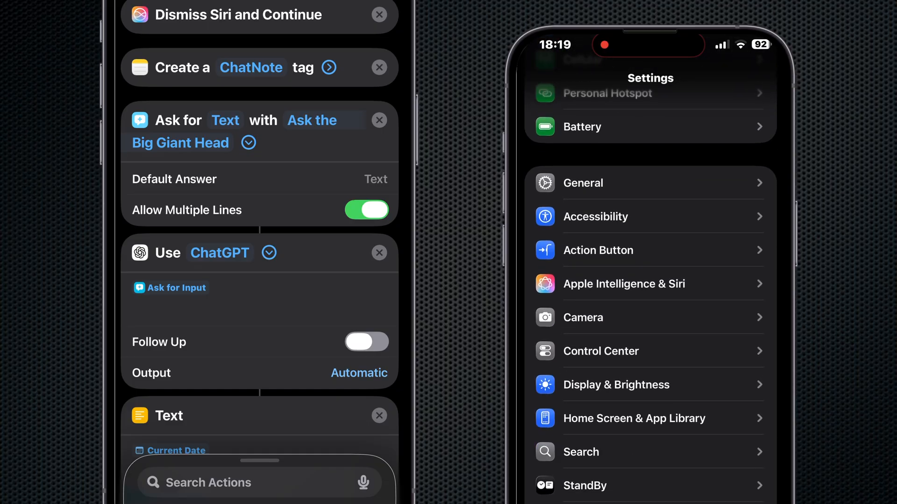
left_click(623, 284)
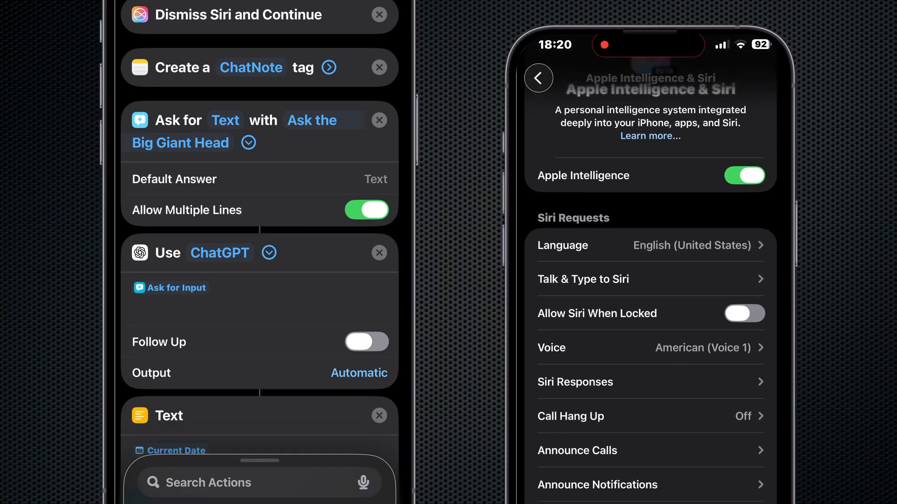
scroll("down", 3)
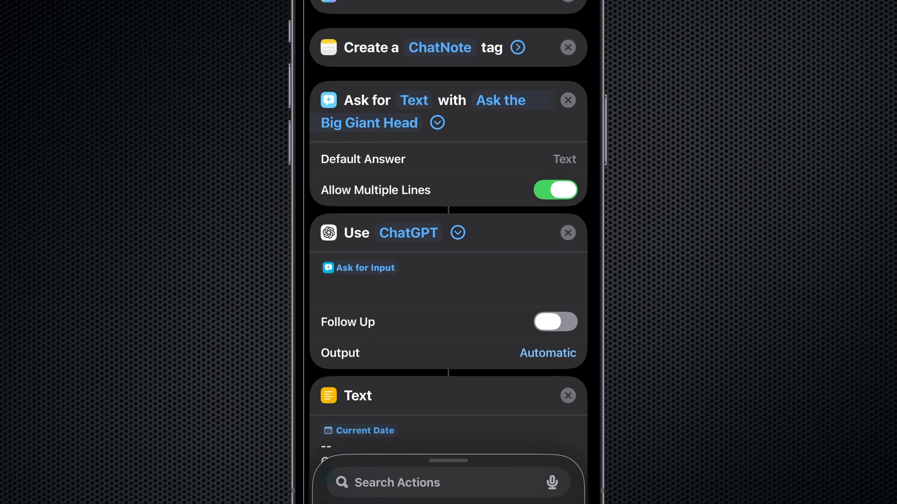
scroll("down", 3)
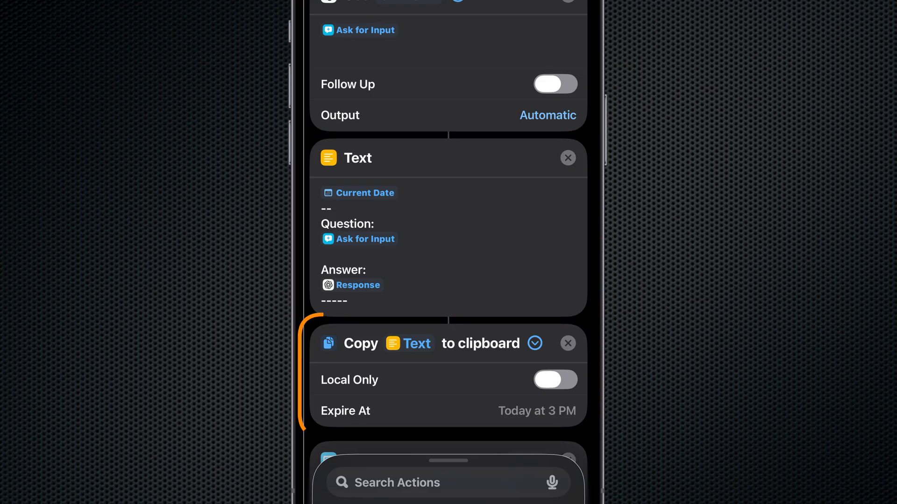
scroll("down", 3)
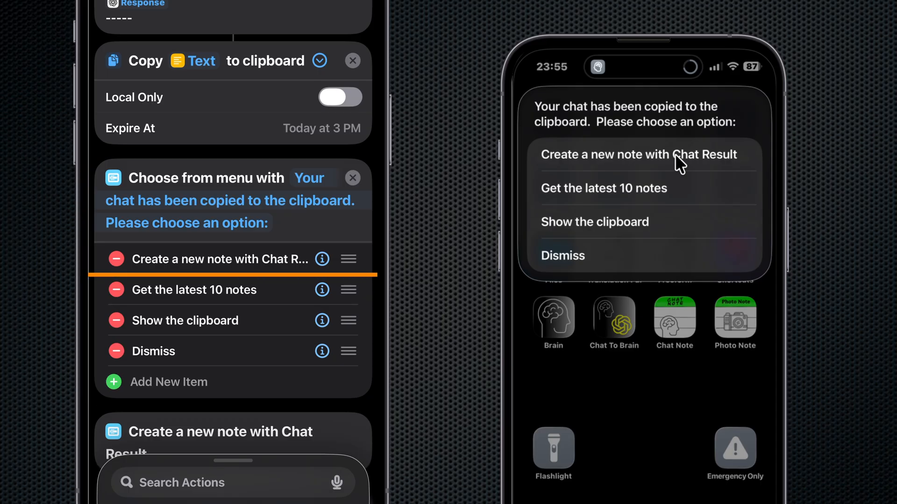
Step: Save the chat result as a new note titled '3rd Rock from the Sun Info' tagged #AppleEDC
left_click(636, 155)
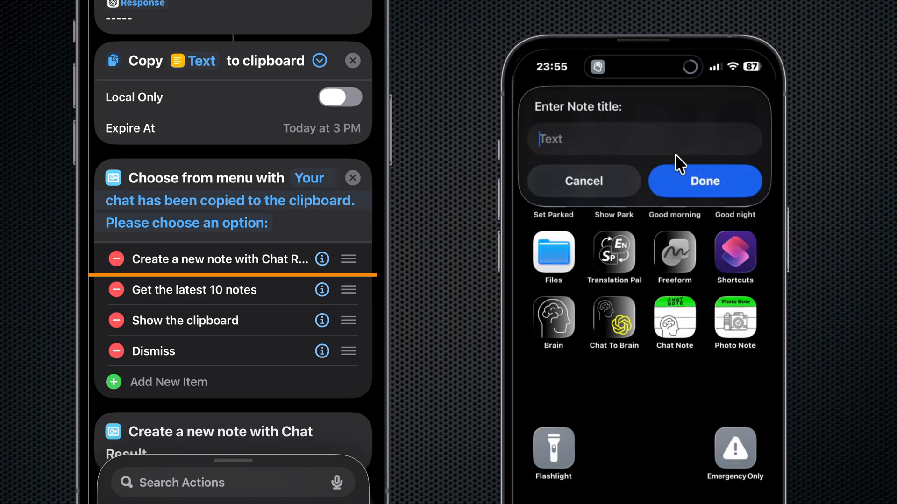
type("3rd Rock fr")
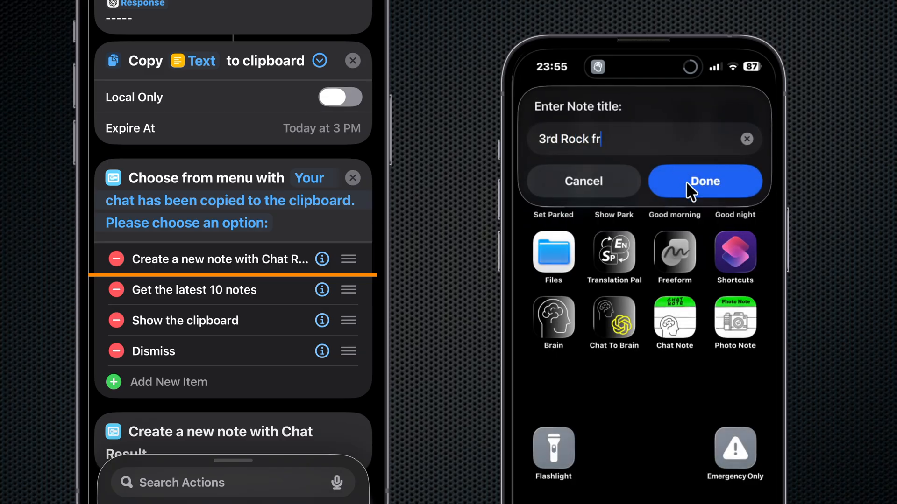
left_click(705, 181)
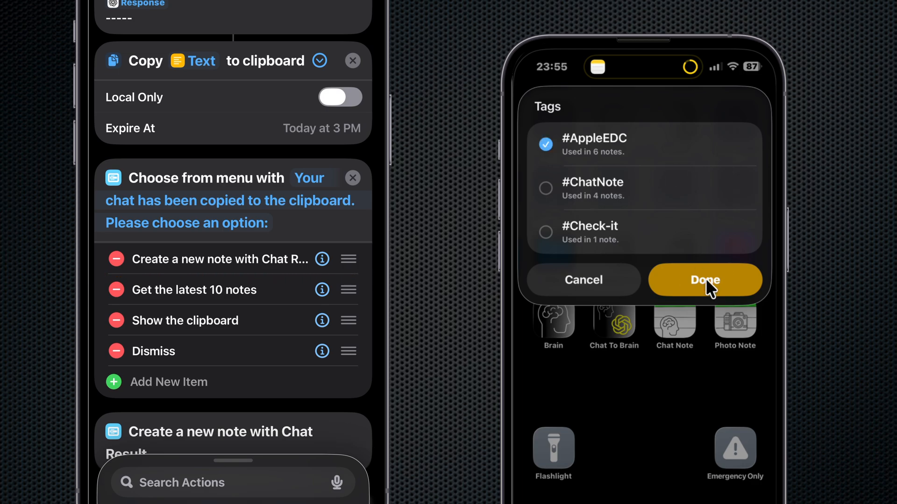
left_click(704, 280)
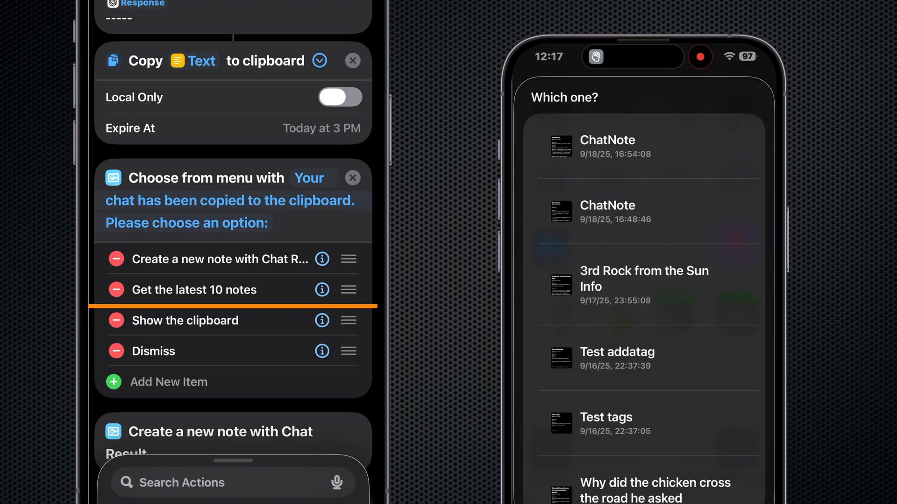
Step: Choose one of the latest ten saved notes from the 'Which one?' list
left_click(644, 280)
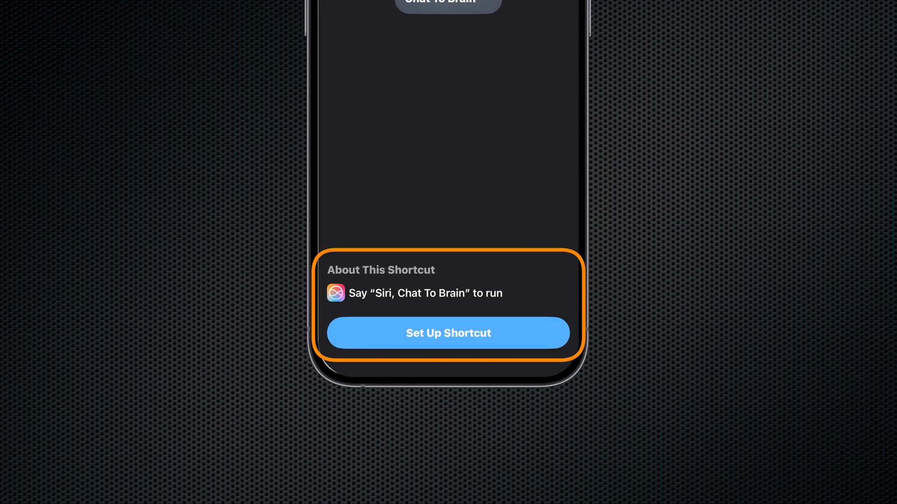
Step: Set up and add the Chat To Brain shortcut with Notes as the save folder
left_click(448, 333)
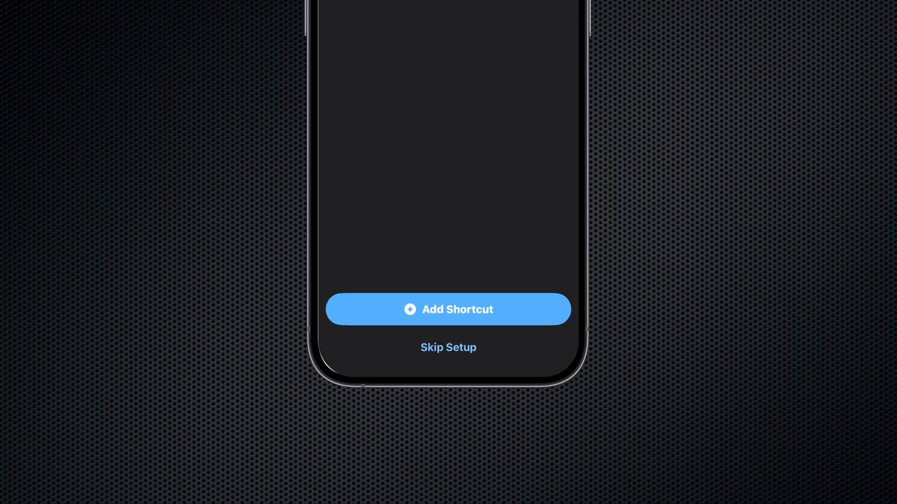
left_click(448, 310)
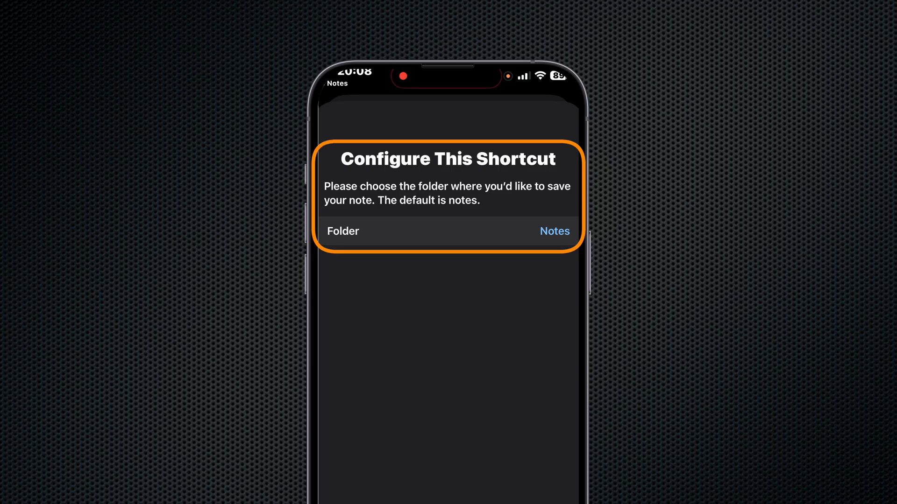
left_click(552, 231)
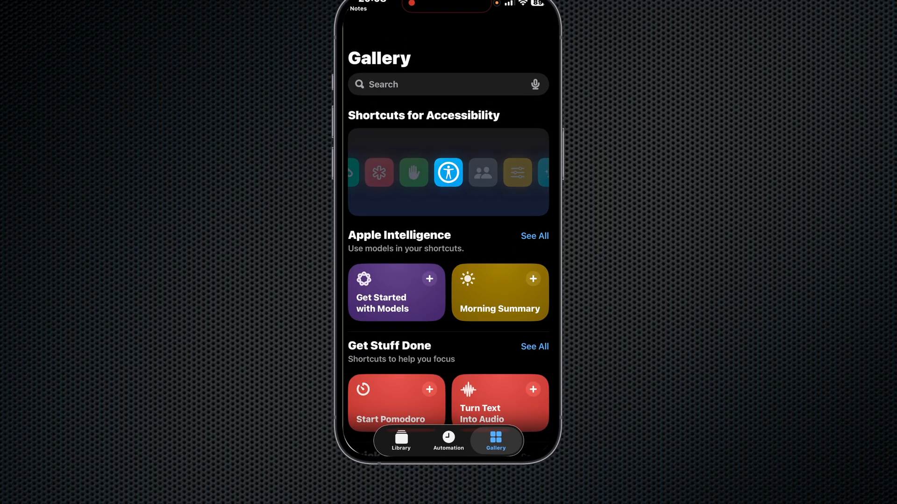
Step: Open Chat To Brain 2 from the library and review its menu, latest-notes and #ChatNote actions
scroll("down", 3)
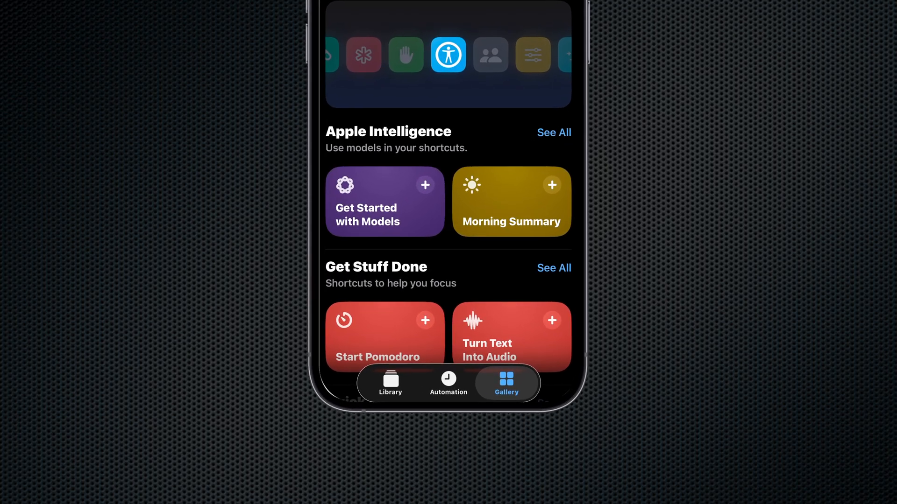
left_click(390, 383)
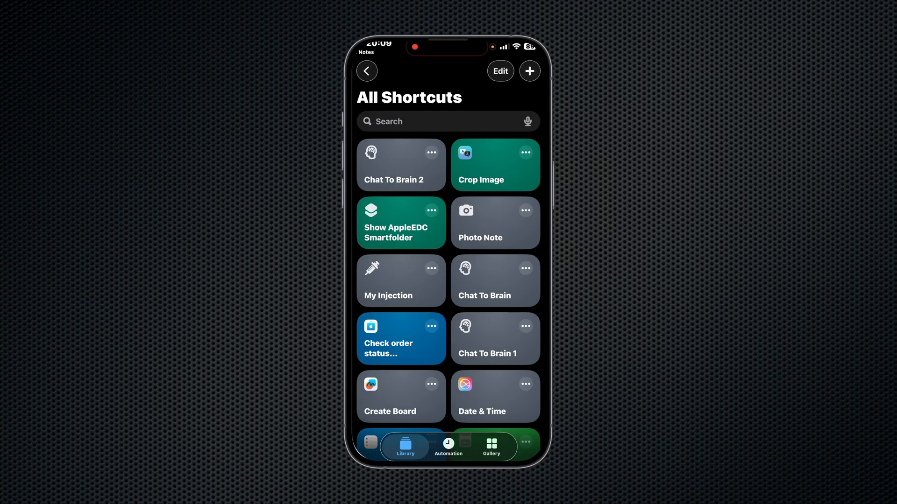
left_click(400, 164)
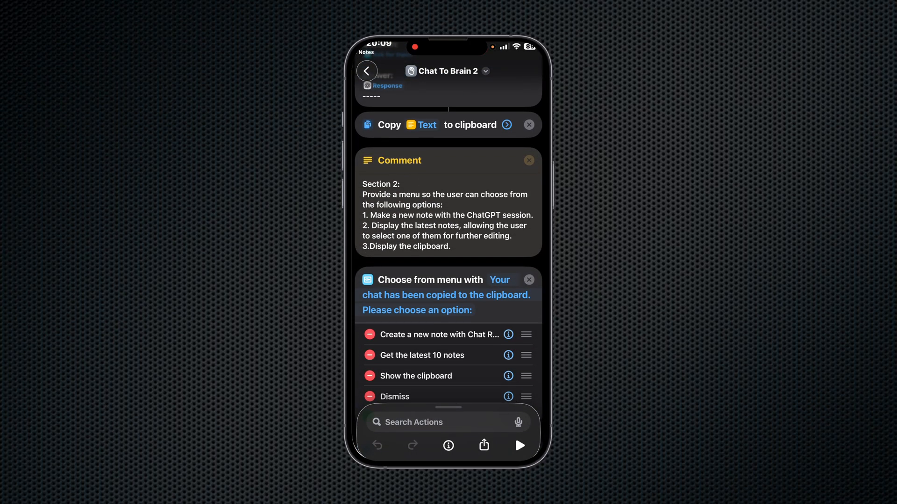
scroll("down", 3)
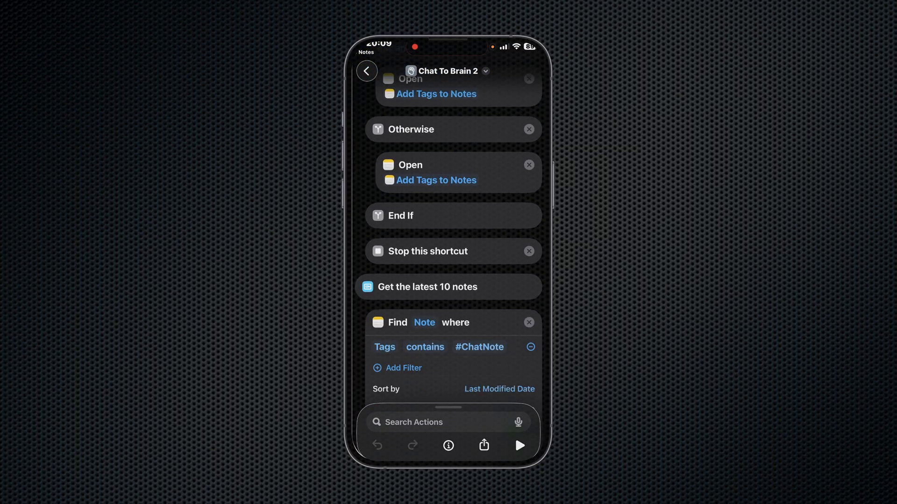